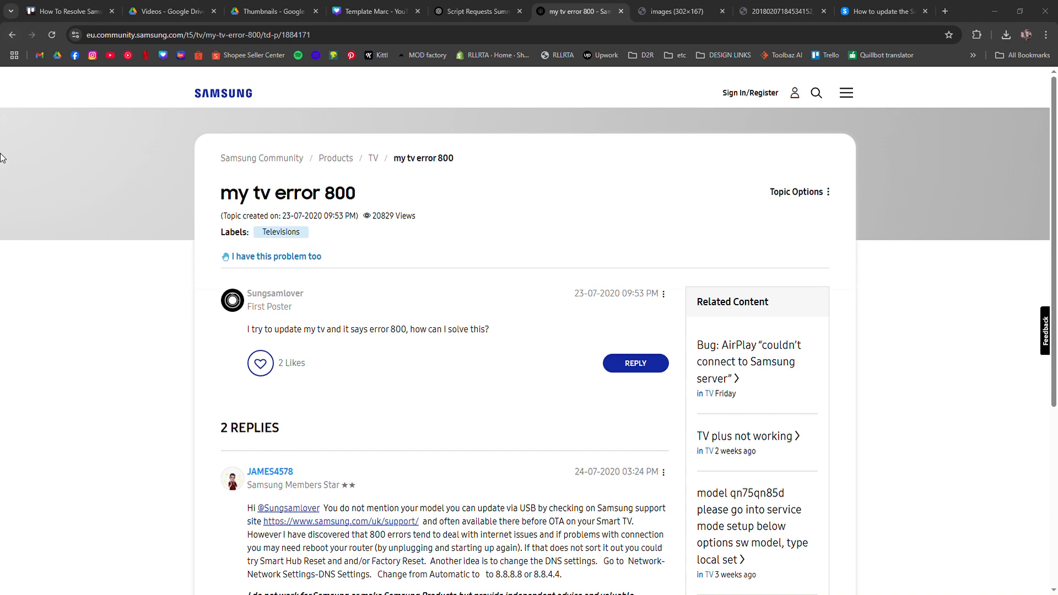
pyautogui.moveTo(13, 169)
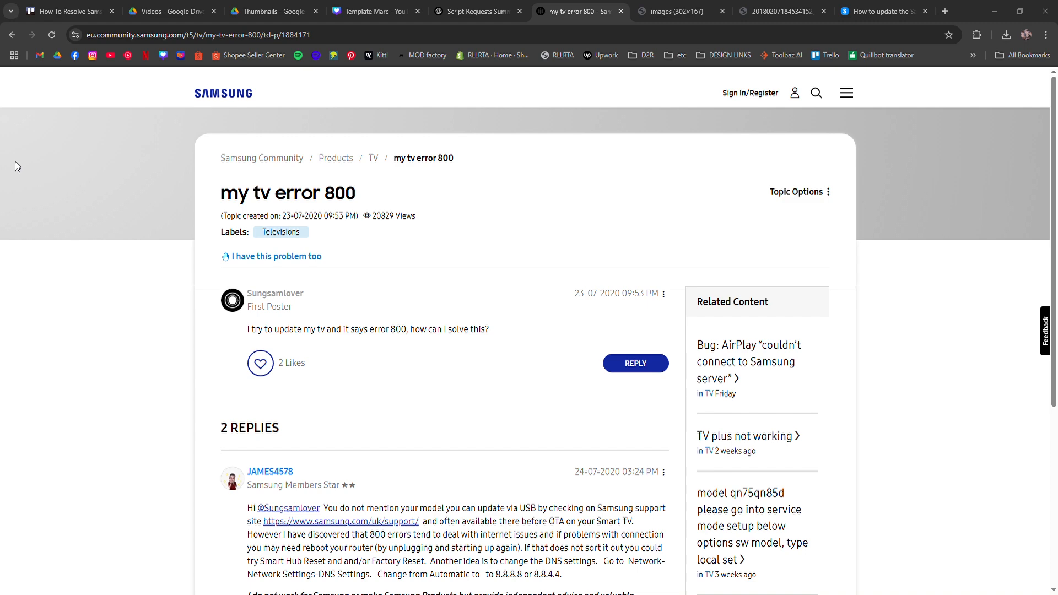
pyautogui.moveTo(148, 382)
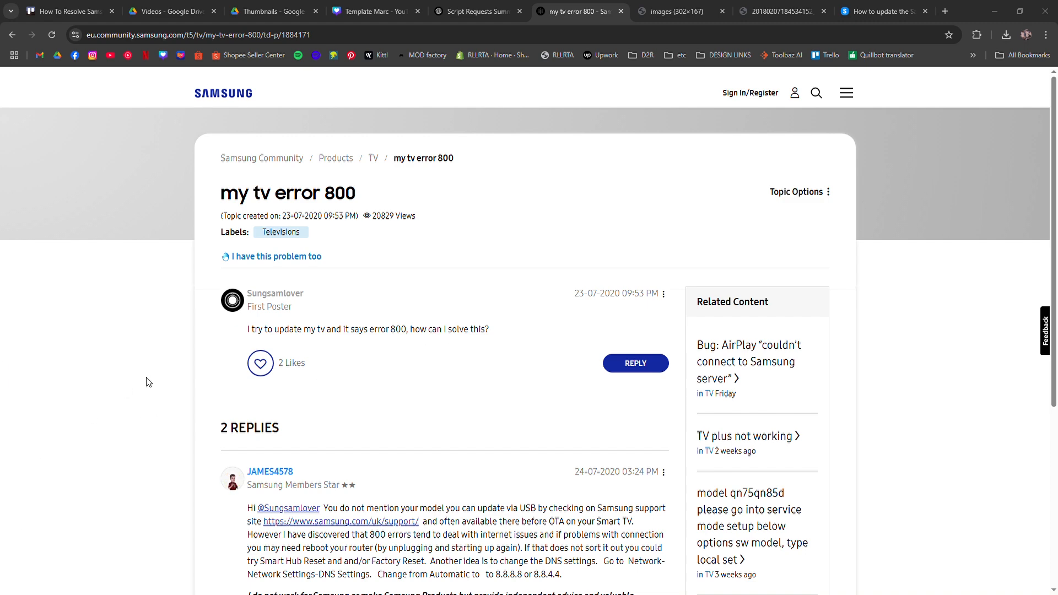
pyautogui.moveTo(153, 356)
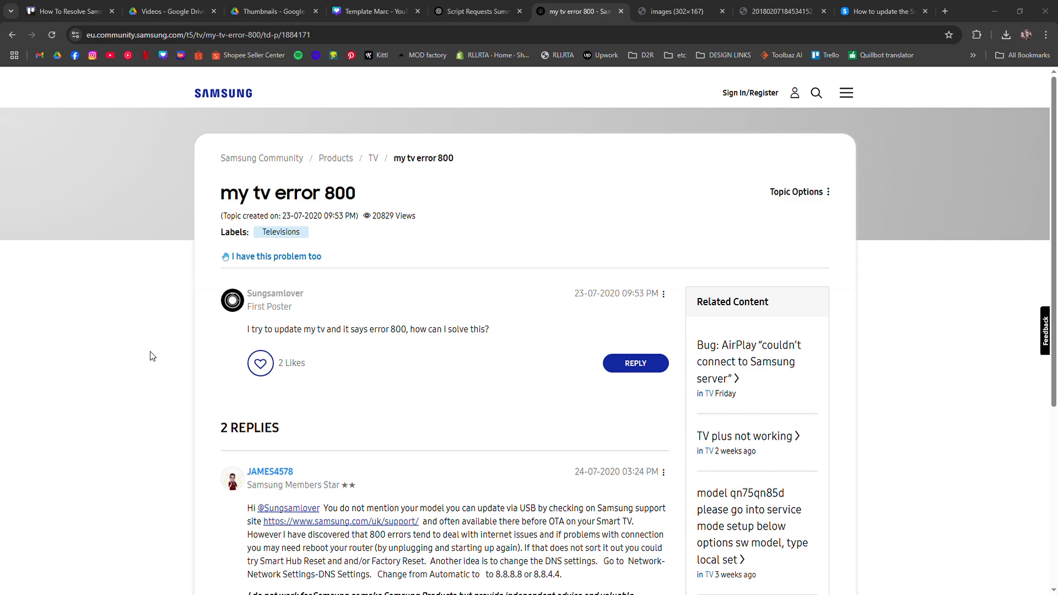
# Review the forum thread, then switch to the Network settings menu screenshot tab
pyautogui.scroll(-3)
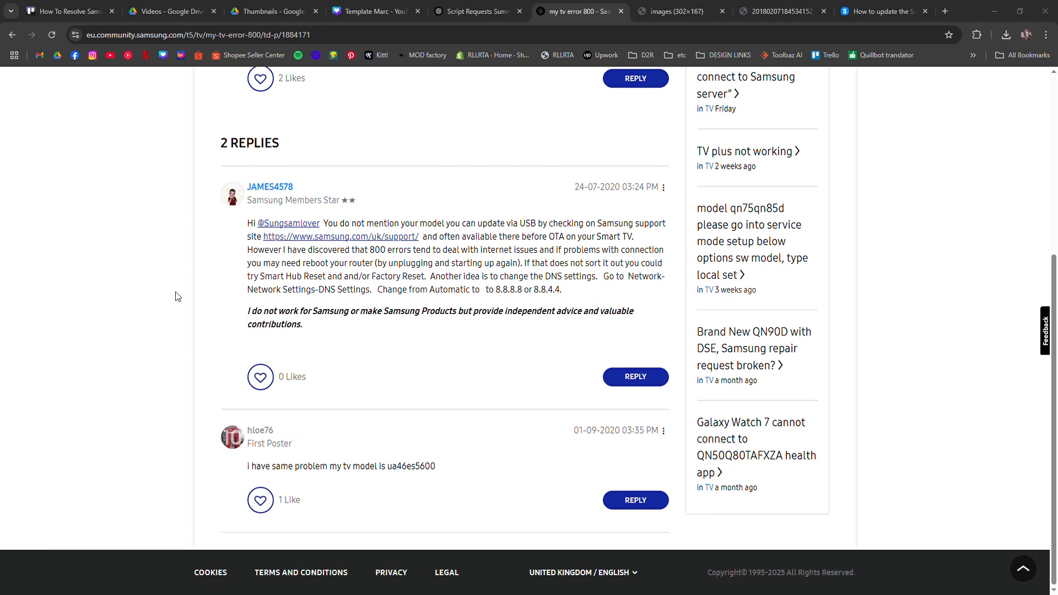
pyautogui.moveTo(155, 301)
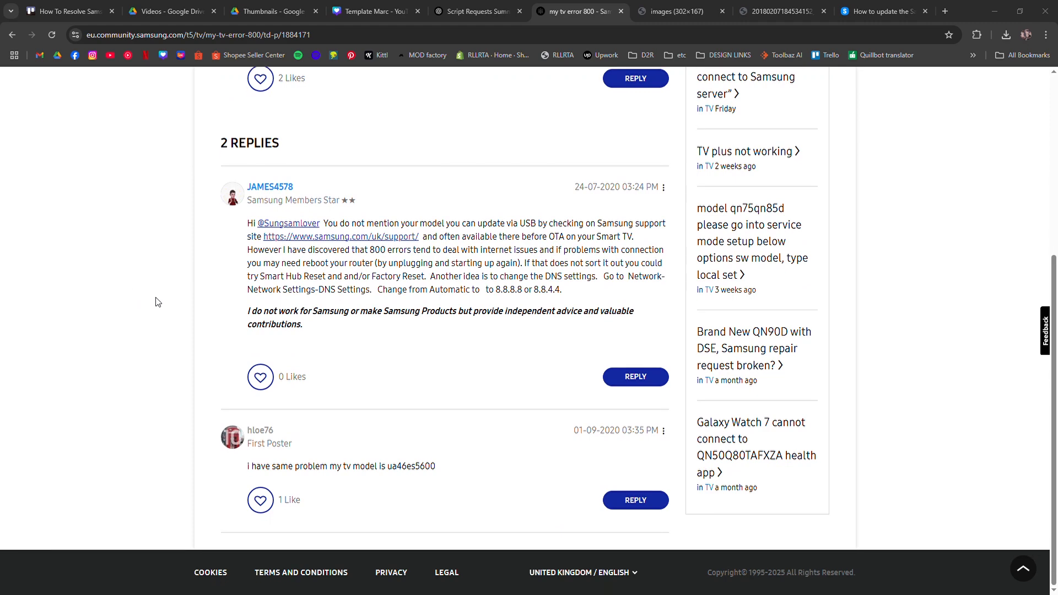
pyautogui.scroll(3)
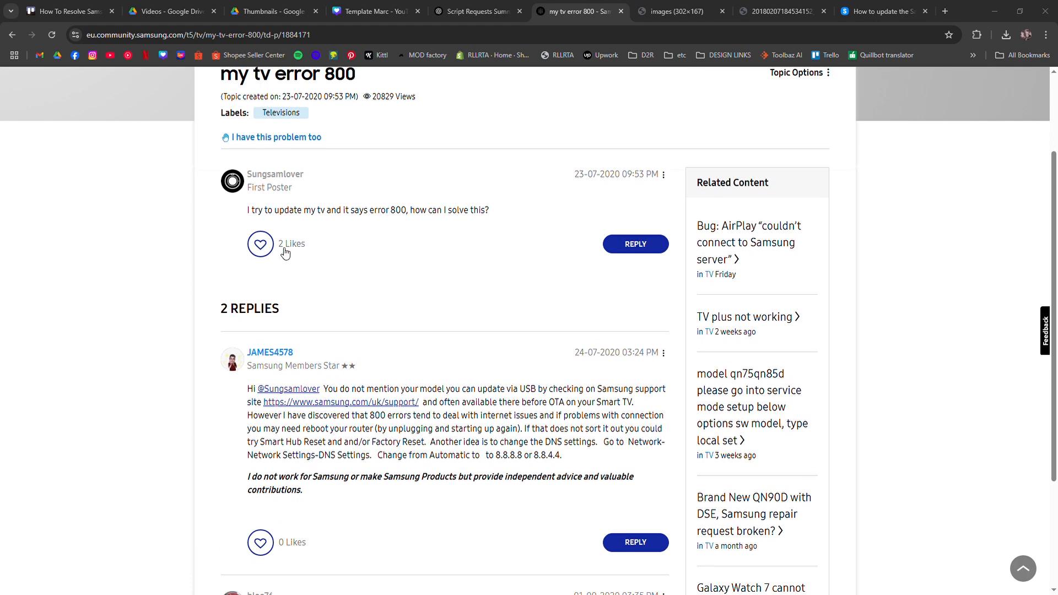
pyautogui.scroll(-3)
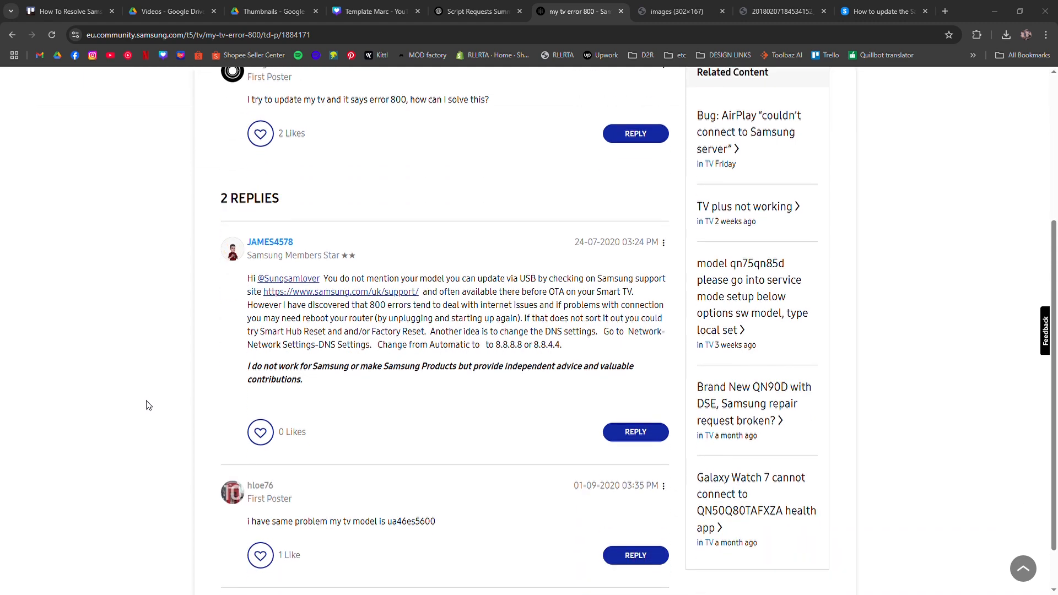
pyautogui.scroll(3)
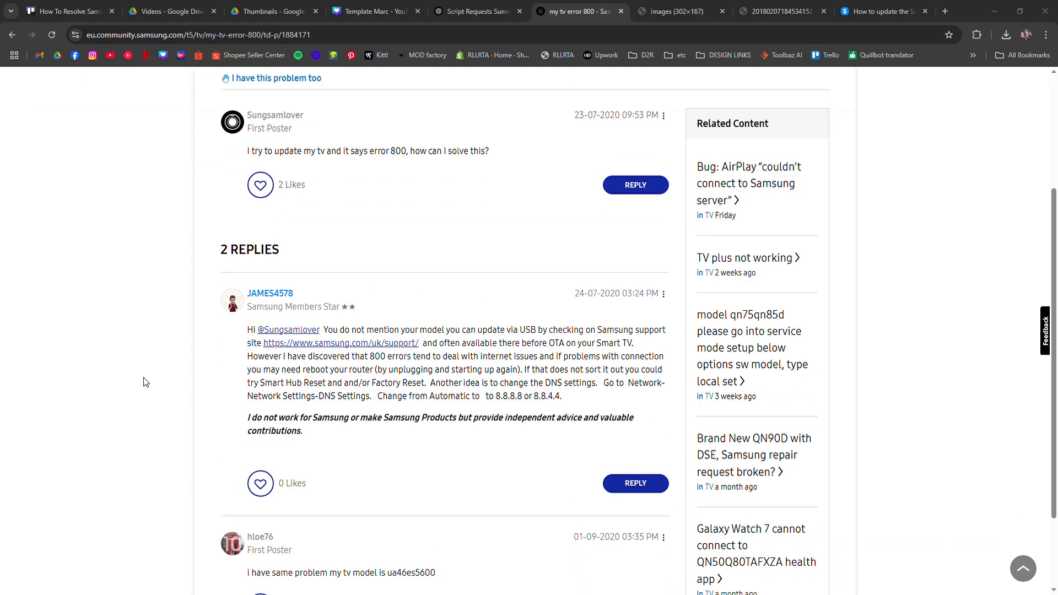
pyautogui.scroll(3)
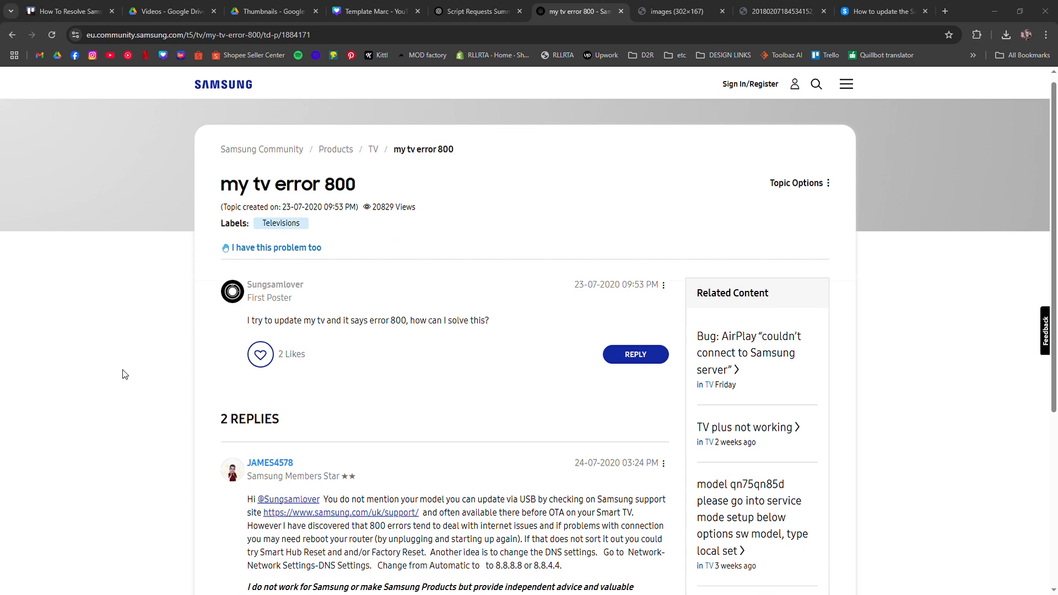
pyautogui.scroll(-3)
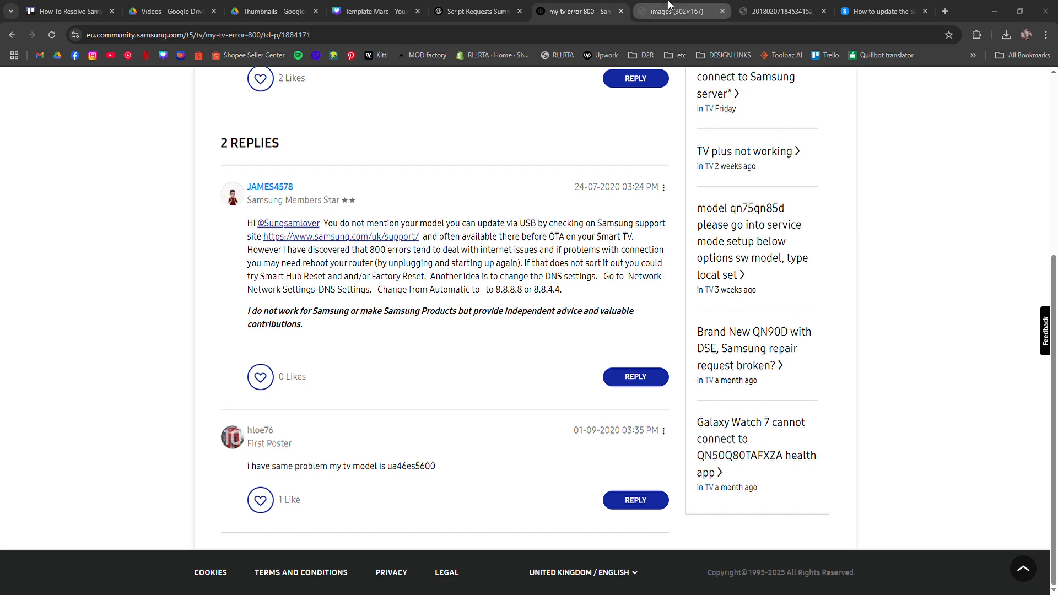
pyautogui.click(680, 11)
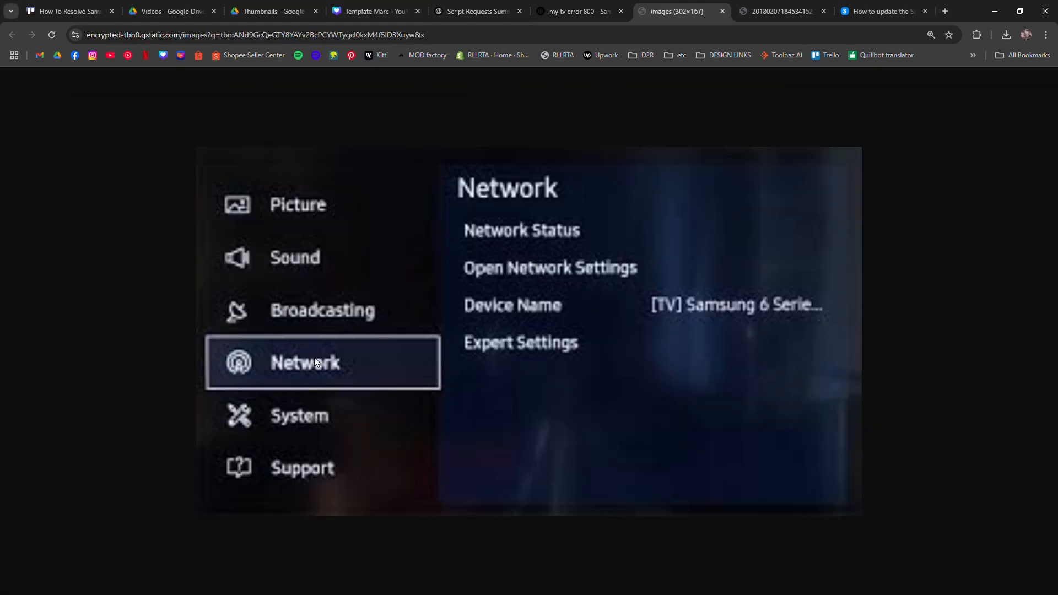
pyautogui.moveTo(678, 228)
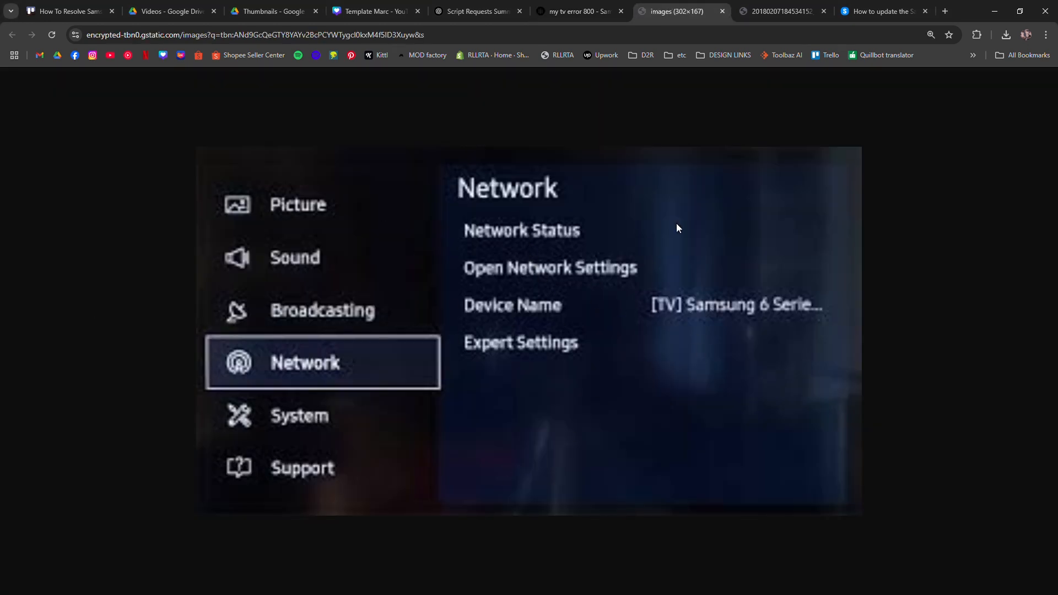
pyautogui.moveTo(355, 60)
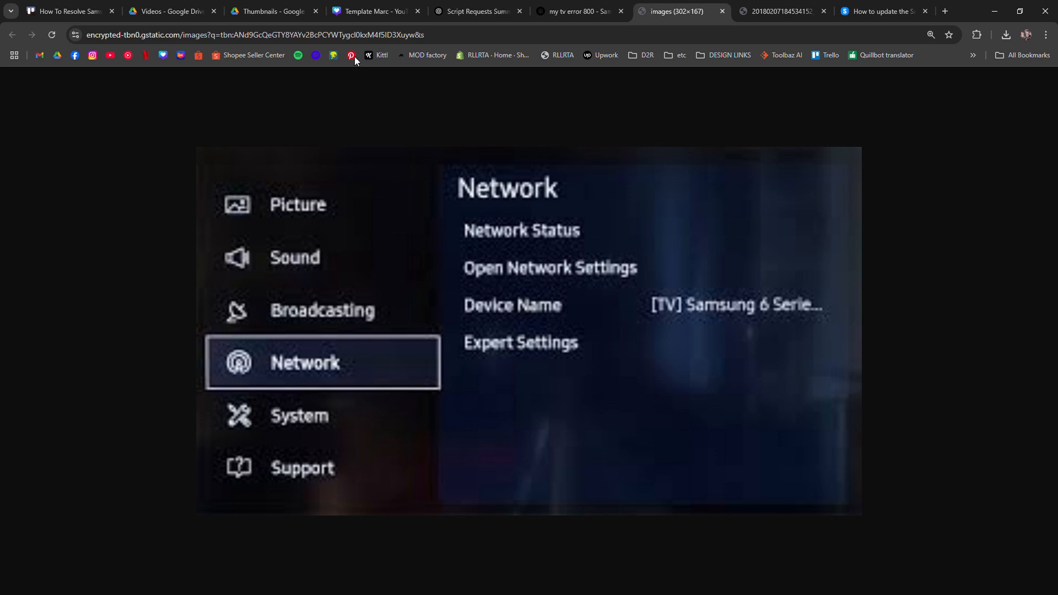
pyautogui.moveTo(797, 256)
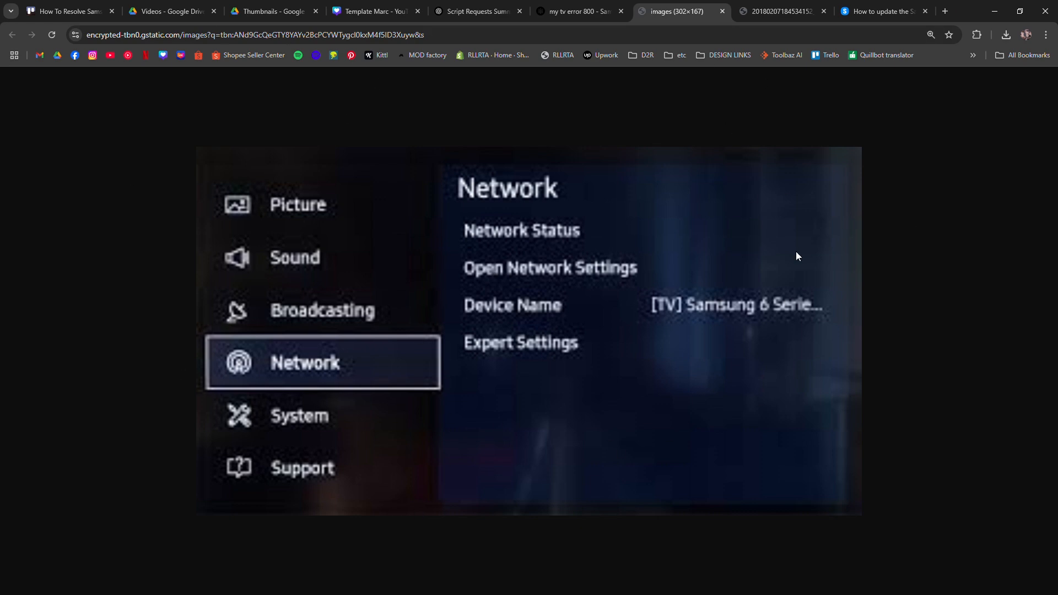
pyautogui.moveTo(342, 211)
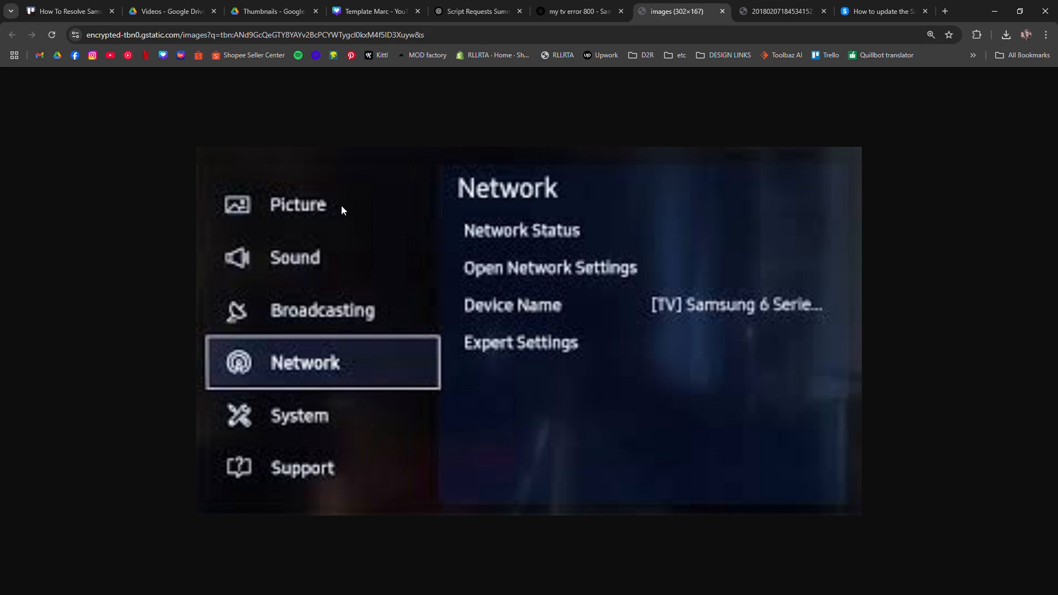
# Switch to the Self Diagnosis menu screenshot showing the Reset option
pyautogui.click(779, 11)
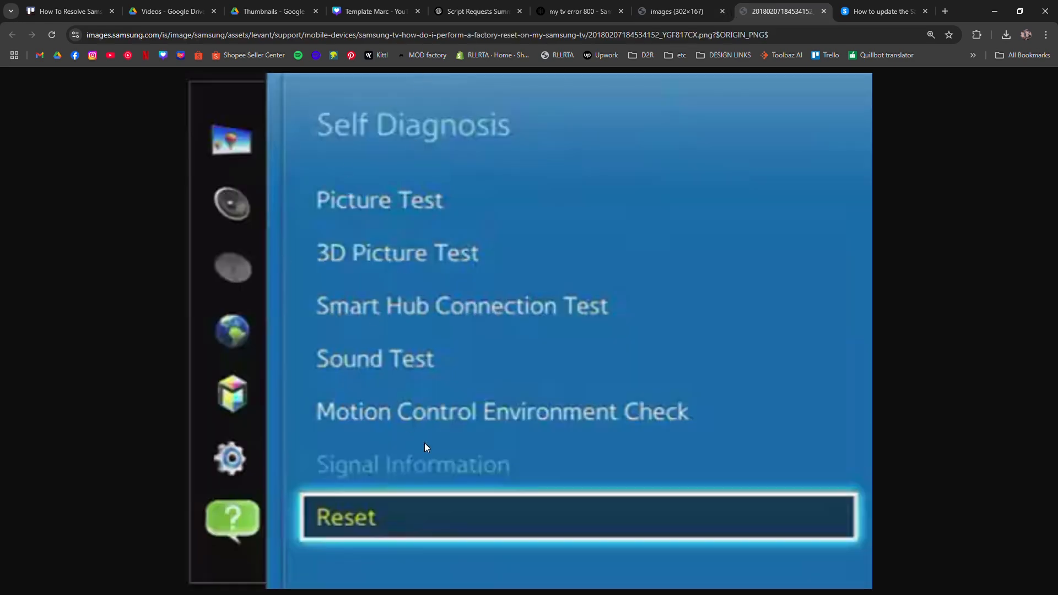
pyautogui.moveTo(438, 592)
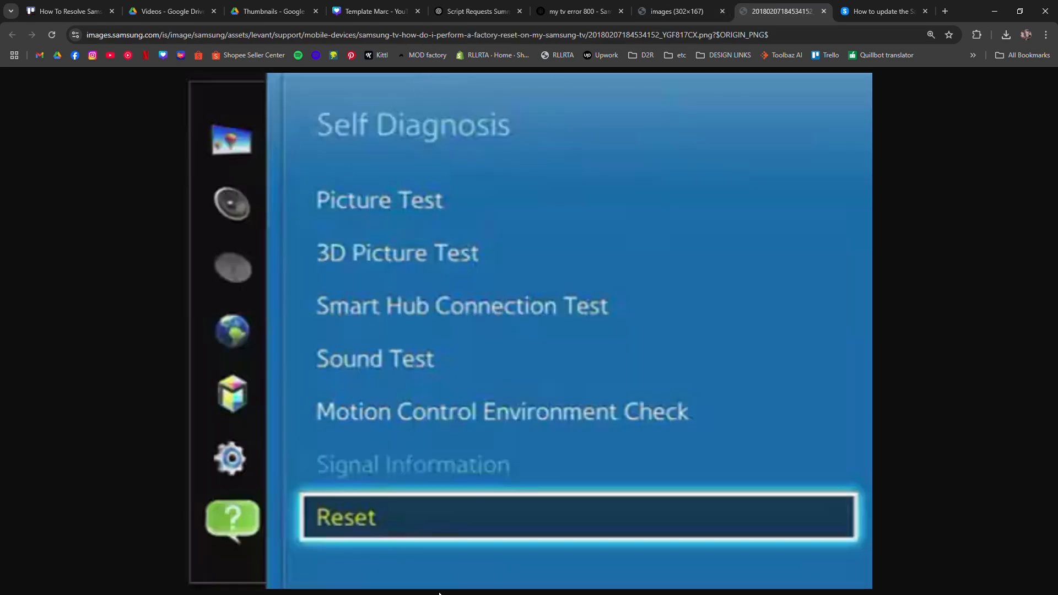
pyautogui.moveTo(488, 289)
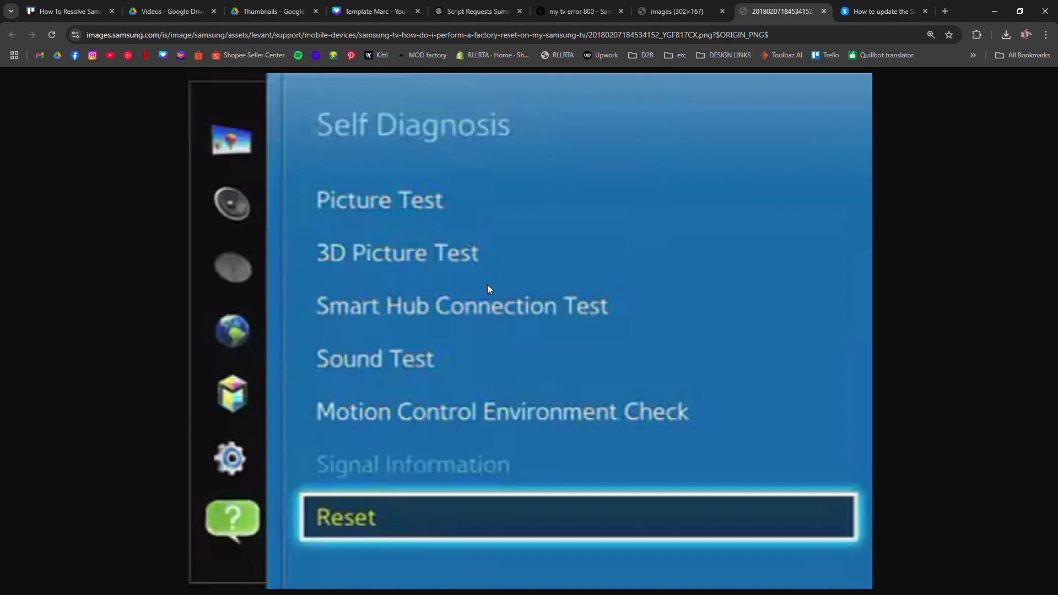
pyautogui.moveTo(356, 526)
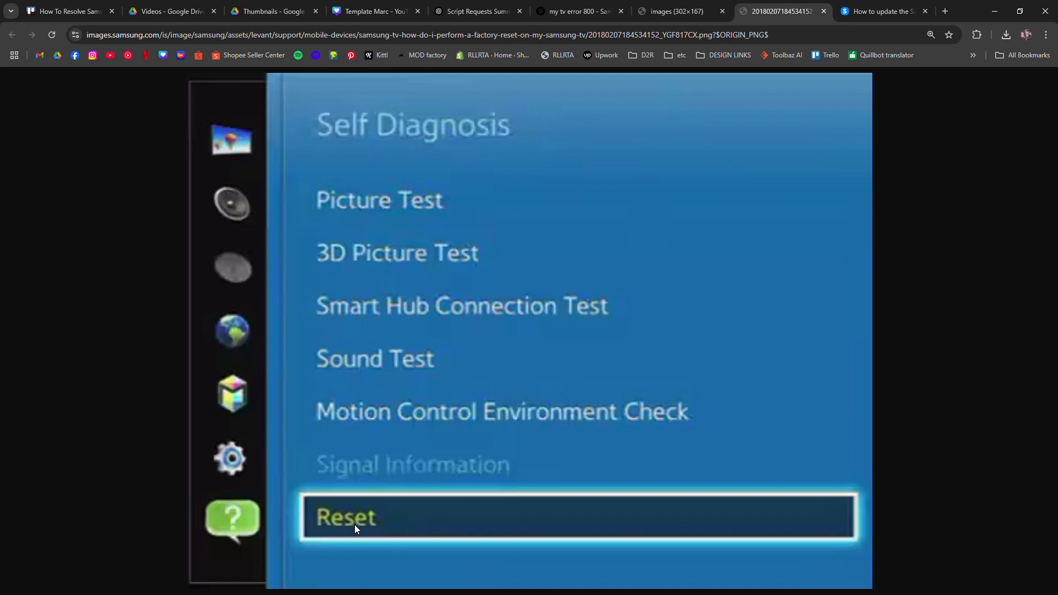
# Switch to Samsung Support's firmware-update guide and scroll through its USB update steps
pyautogui.click(884, 11)
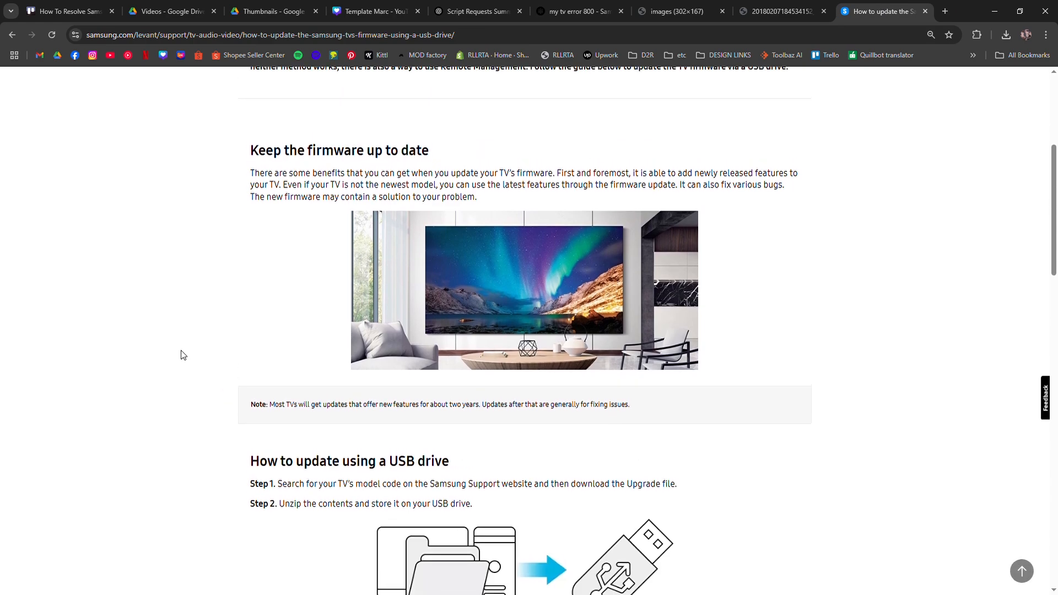
pyautogui.scroll(3)
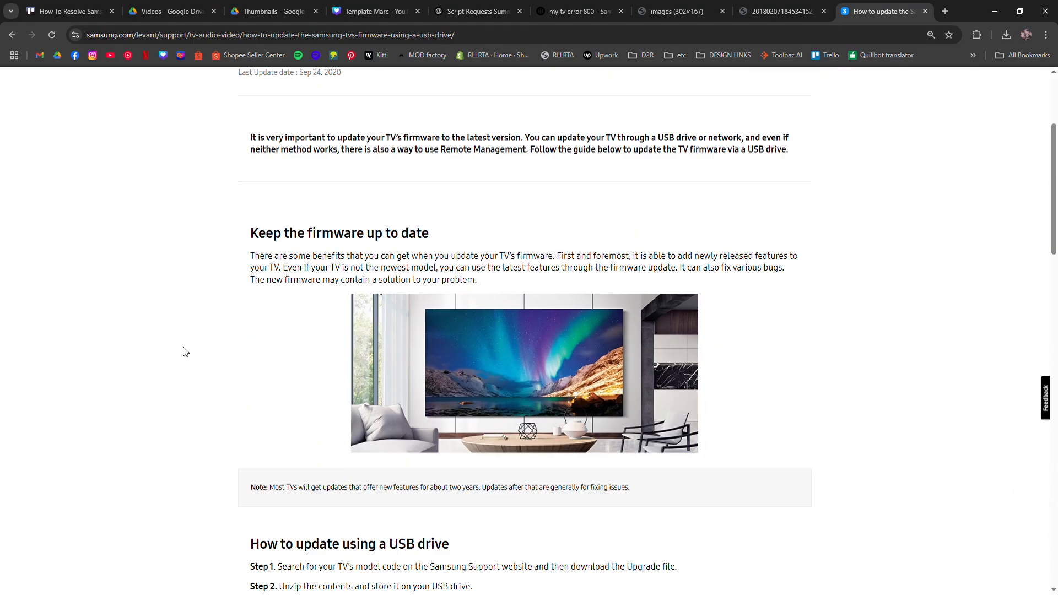
pyautogui.scroll(3)
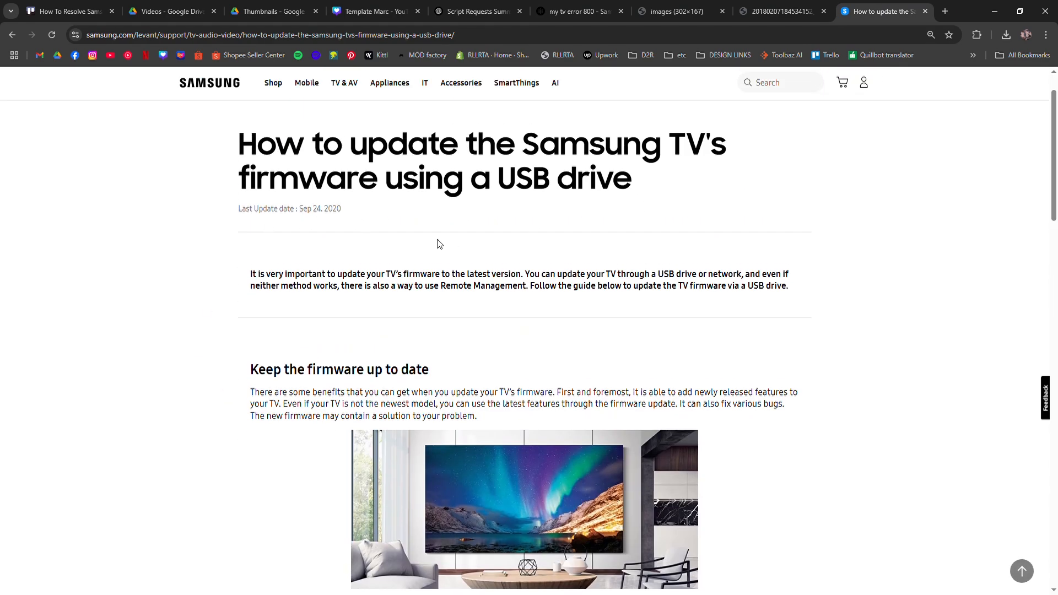
pyautogui.scroll(-3)
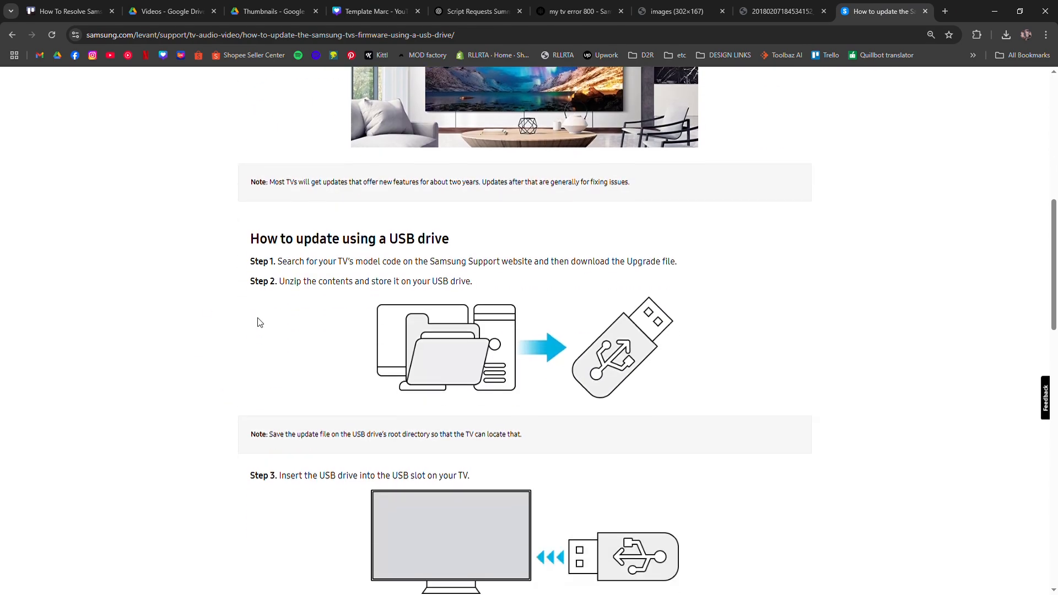